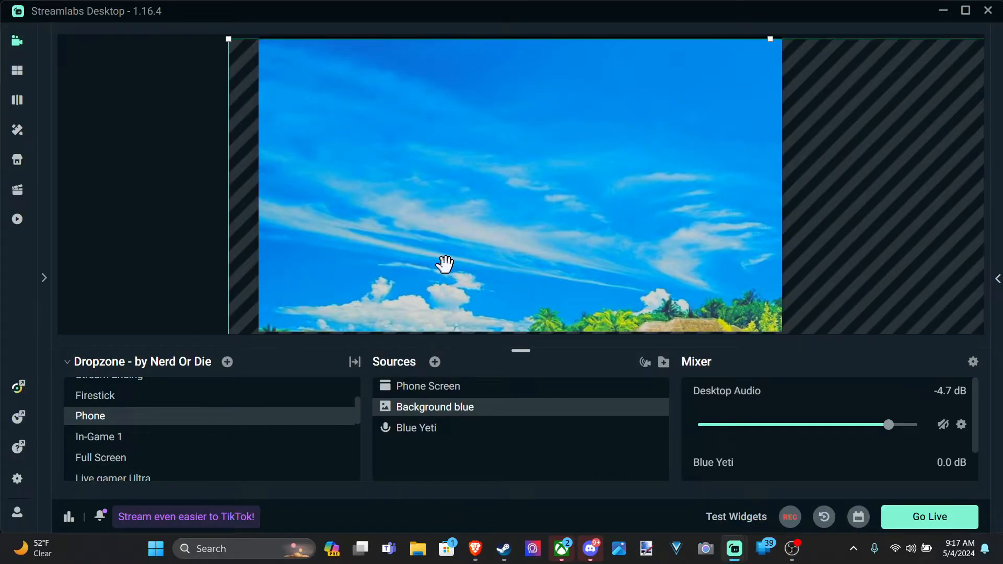
mouse_move(667, 263)
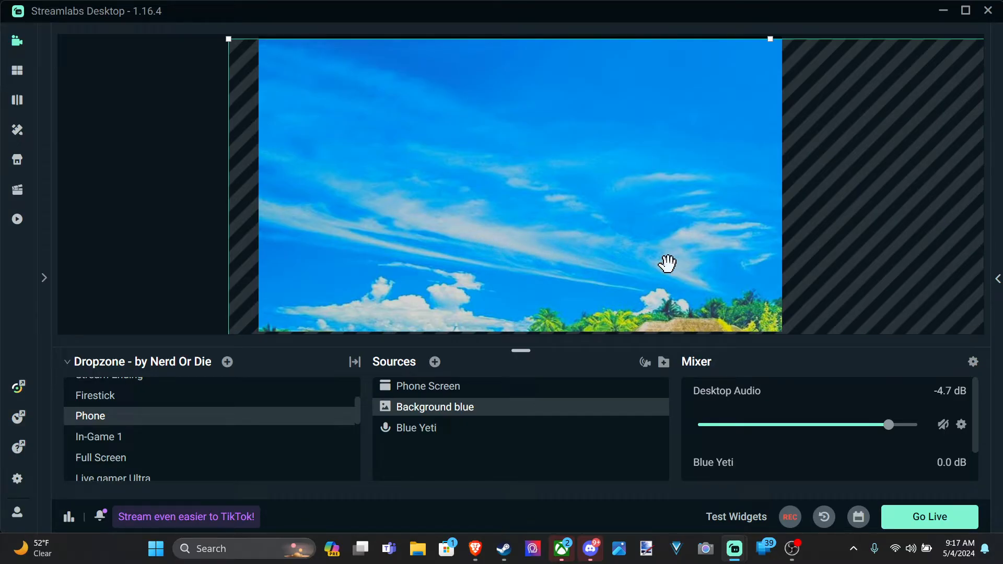
mouse_move(518, 253)
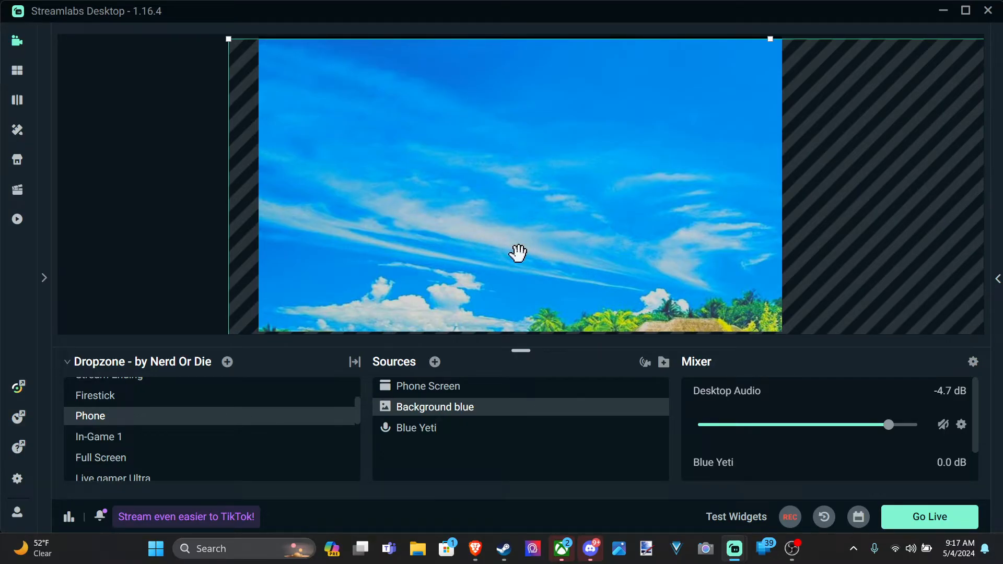
mouse_move(512, 259)
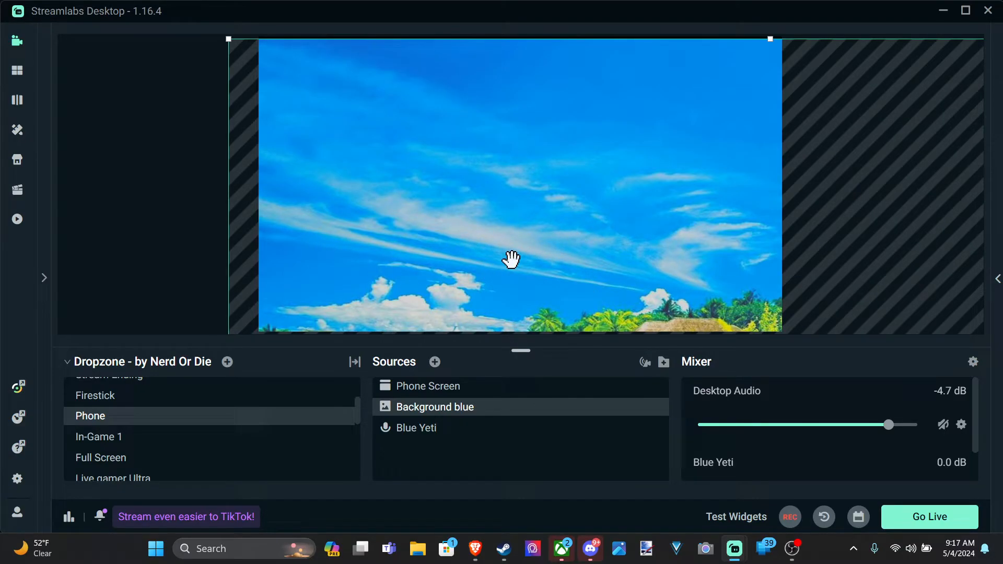
mouse_move(408, 293)
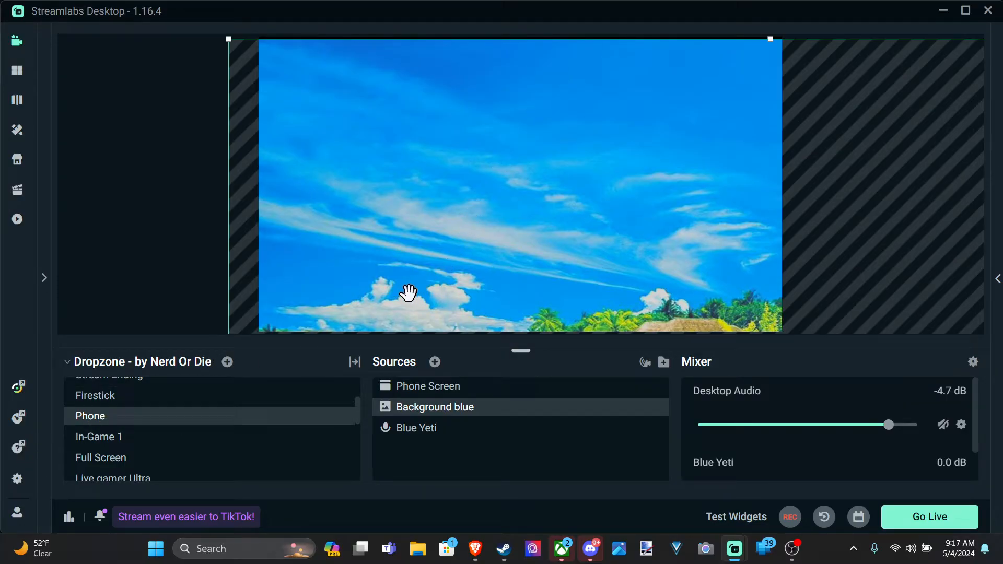
mouse_move(17, 478)
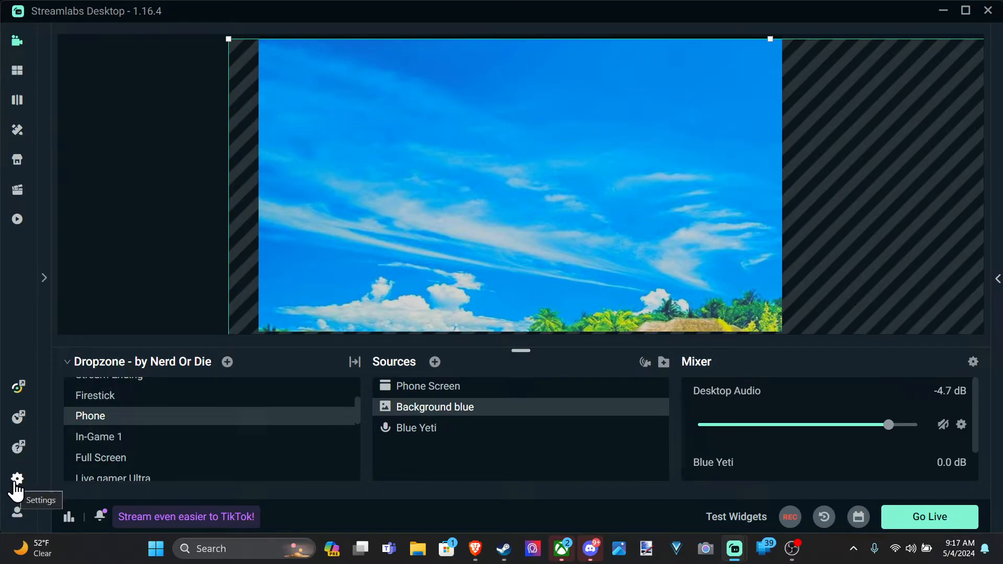
Step: Open Settings and view the Video page: 1920x1080 base and output at 60 FPS
left_click(17, 479)
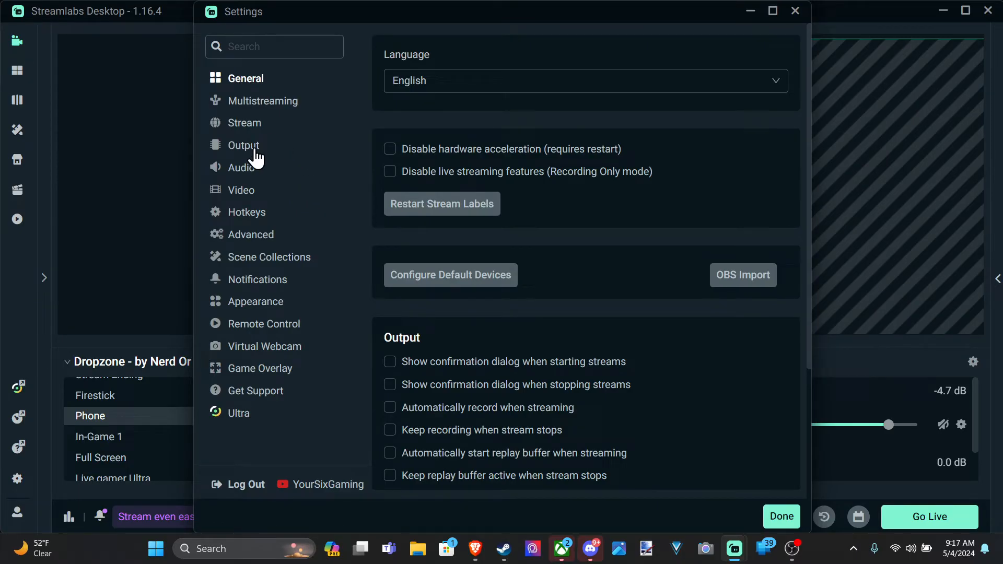
left_click(242, 190)
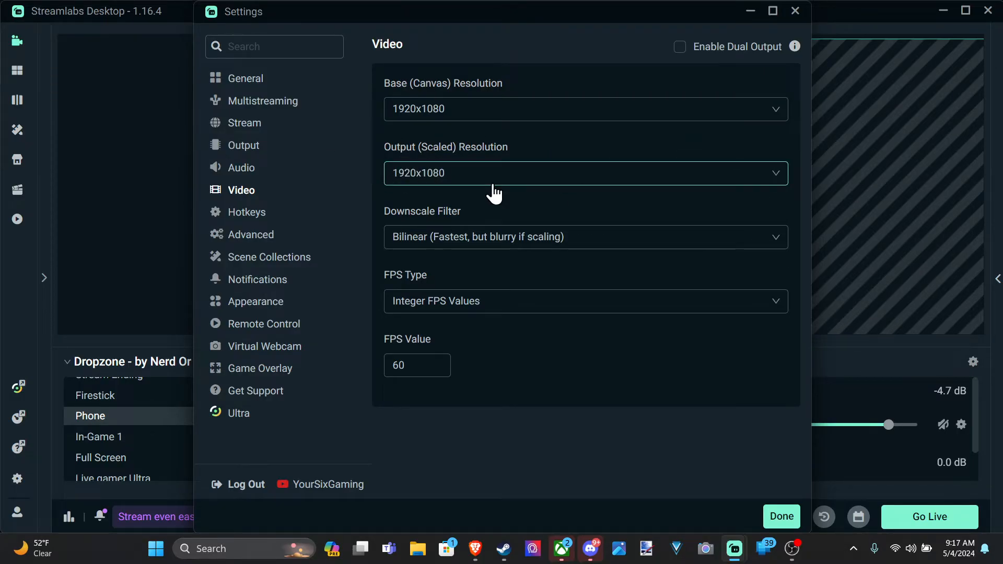
mouse_move(488, 177)
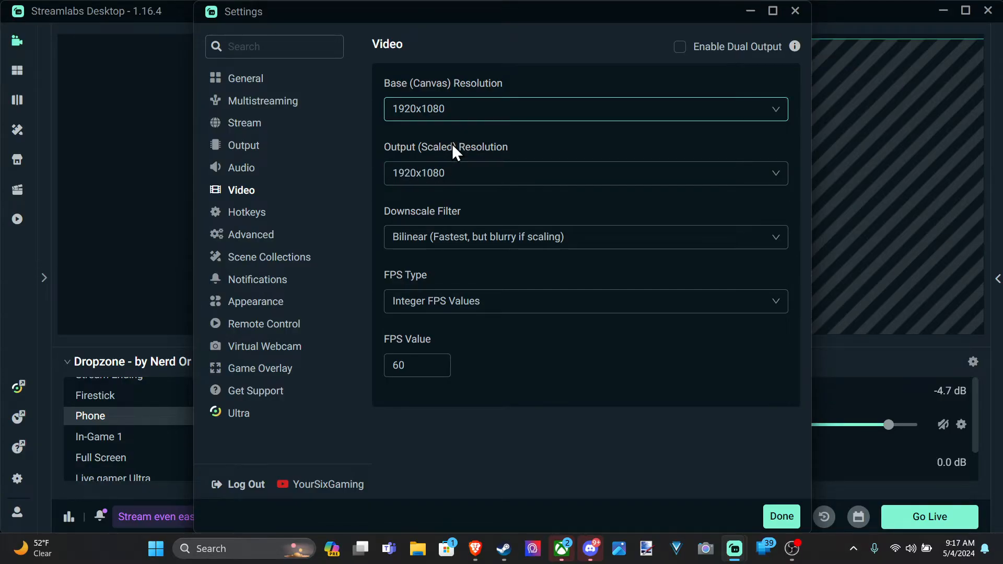
mouse_move(455, 118)
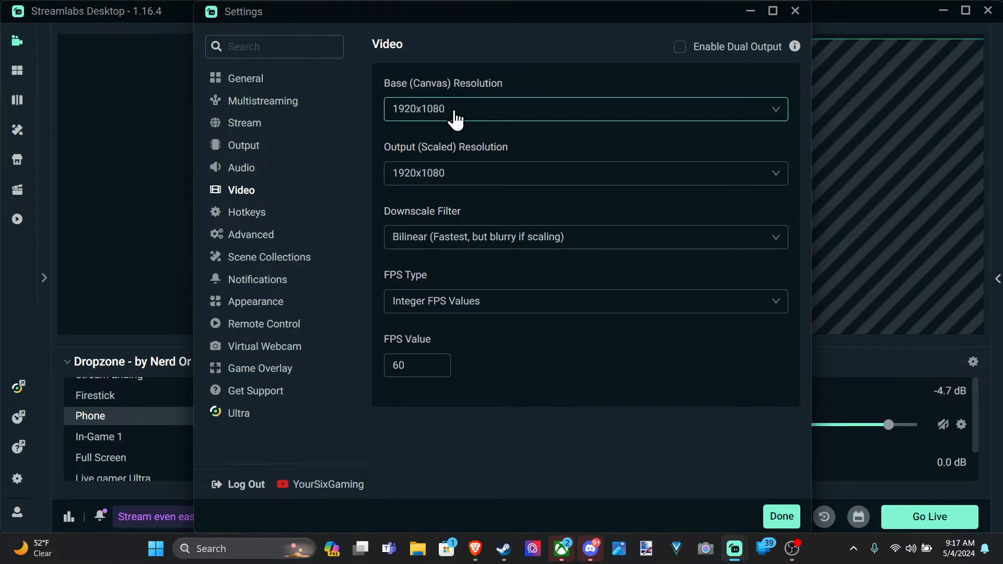
mouse_move(509, 98)
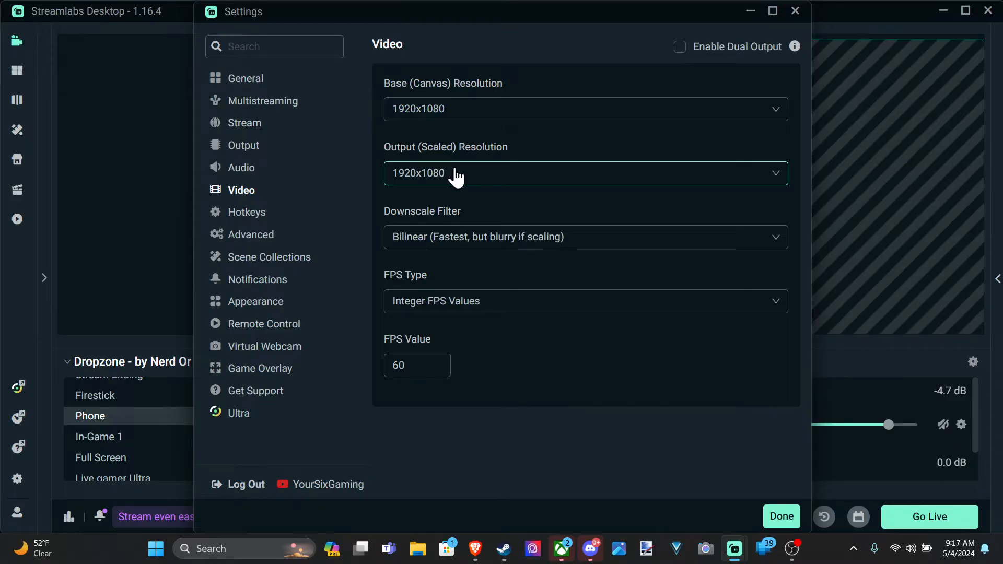
mouse_move(414, 179)
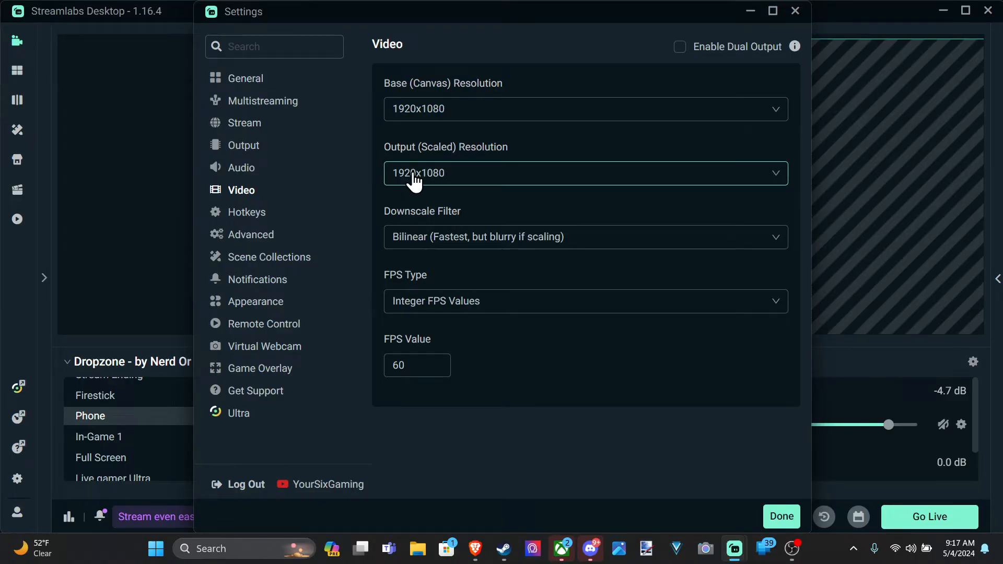
mouse_move(349, 179)
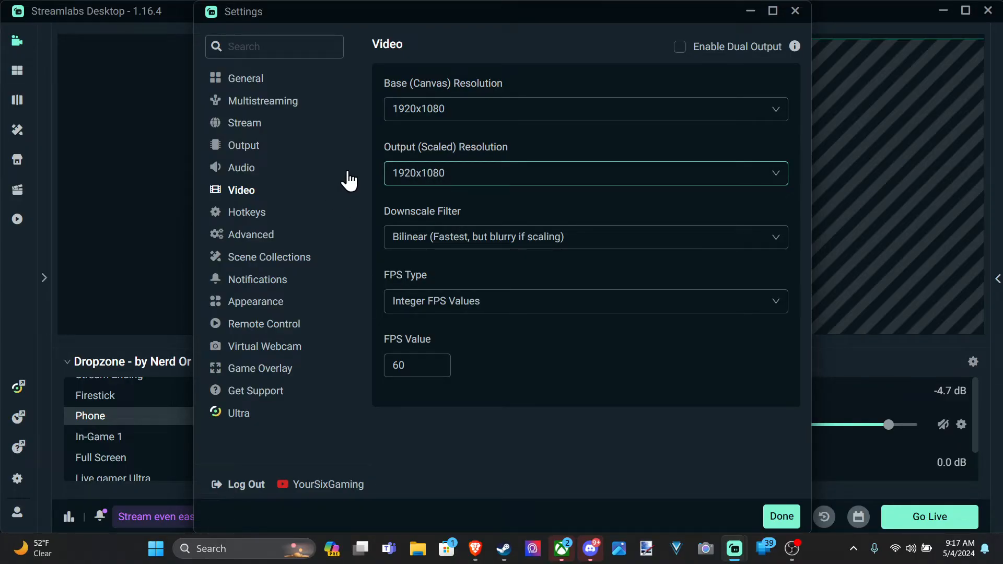
mouse_move(445, 173)
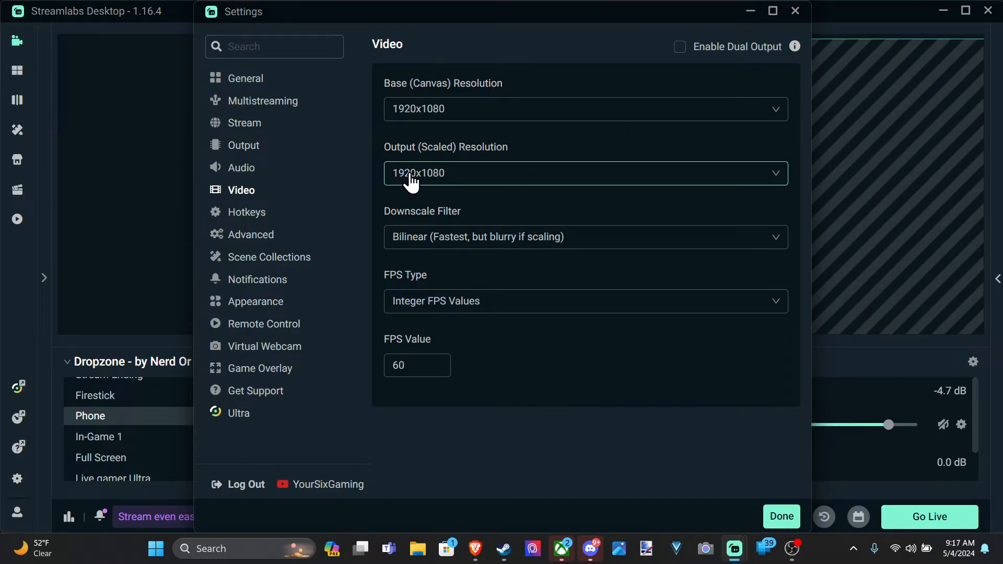
mouse_move(454, 175)
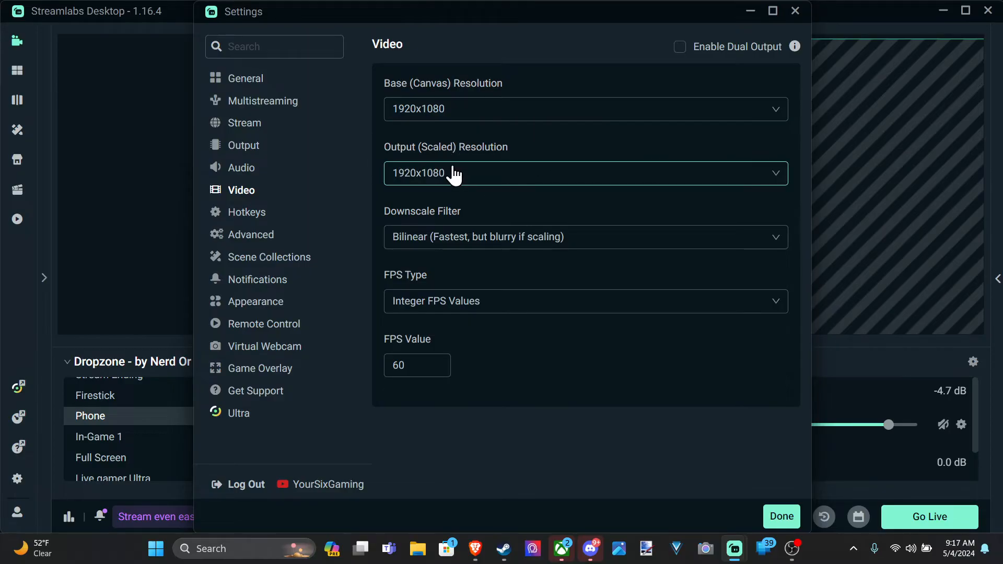
mouse_move(547, 151)
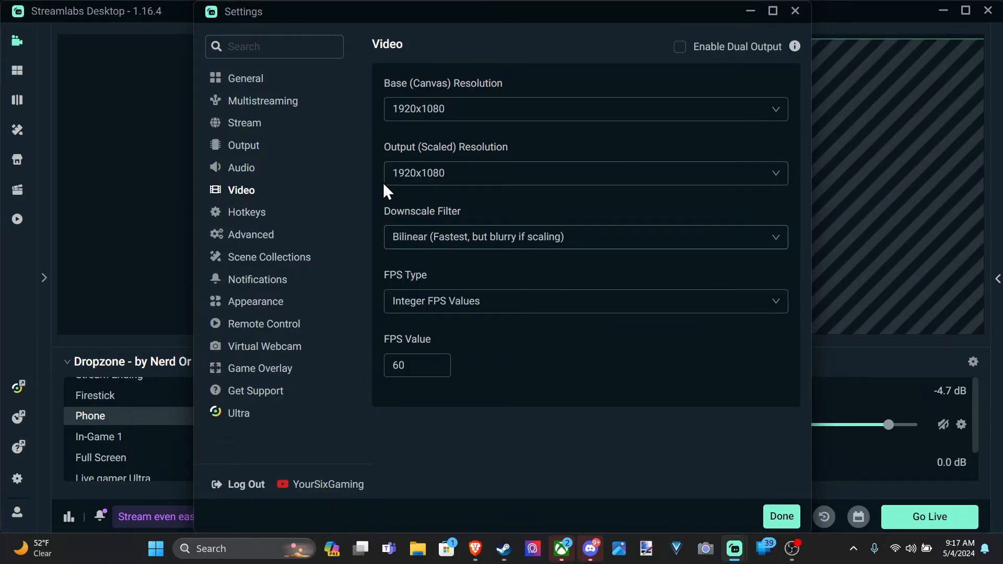
left_click(409, 365)
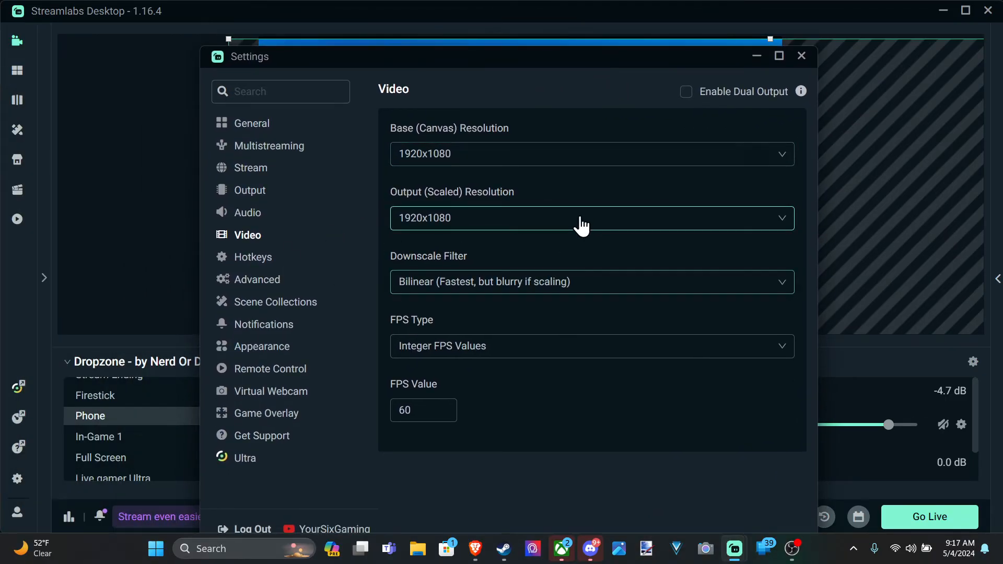
left_click(422, 411)
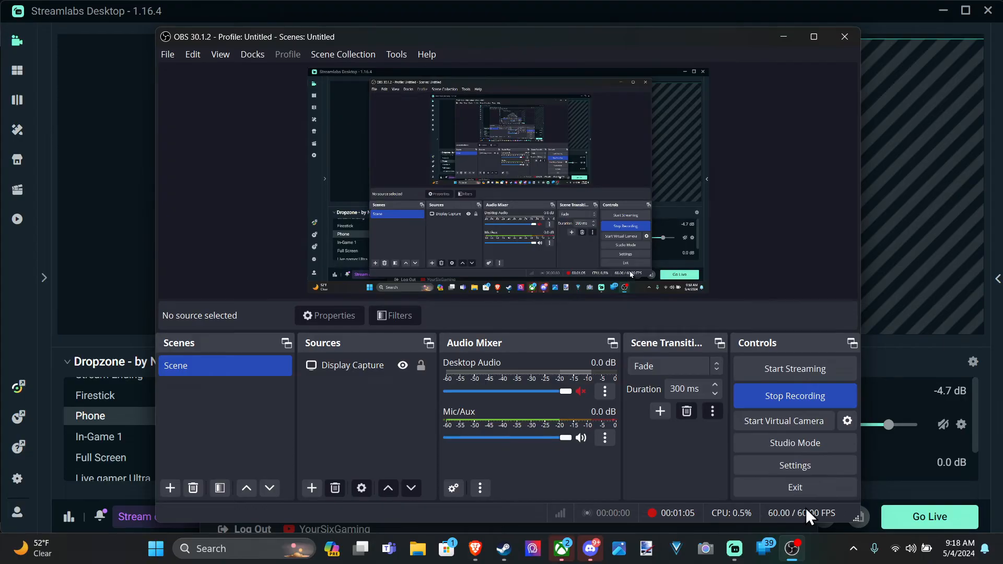
Step: Minimize the OBS Studio recording window to return to Streamlabs' Phone scene
left_click(843, 36)
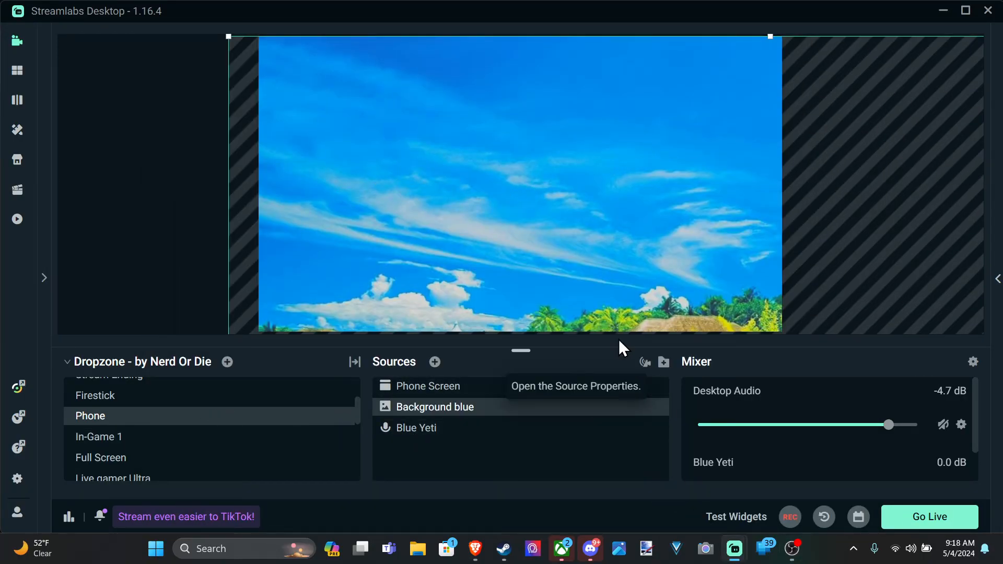
mouse_move(395, 223)
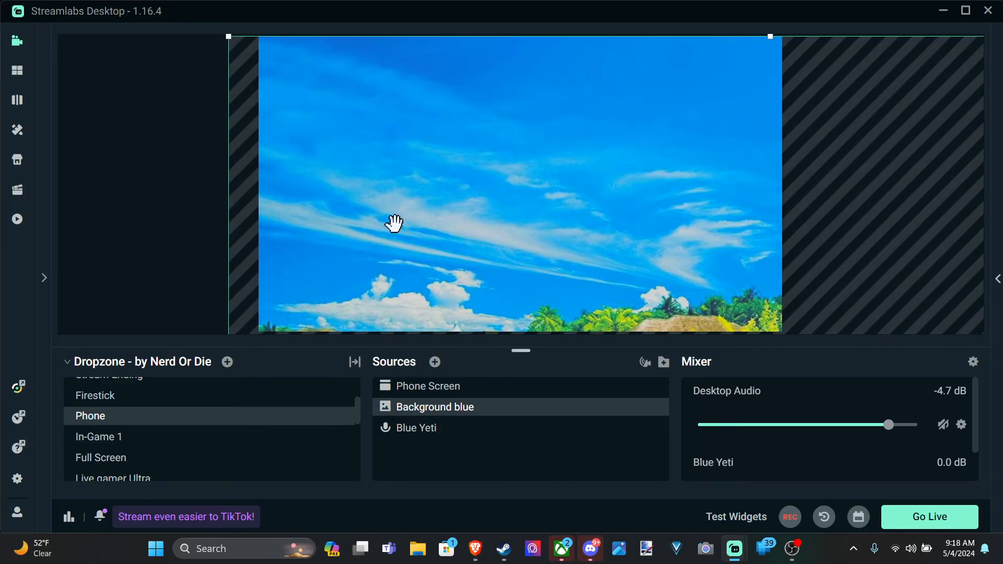
mouse_move(647, 275)
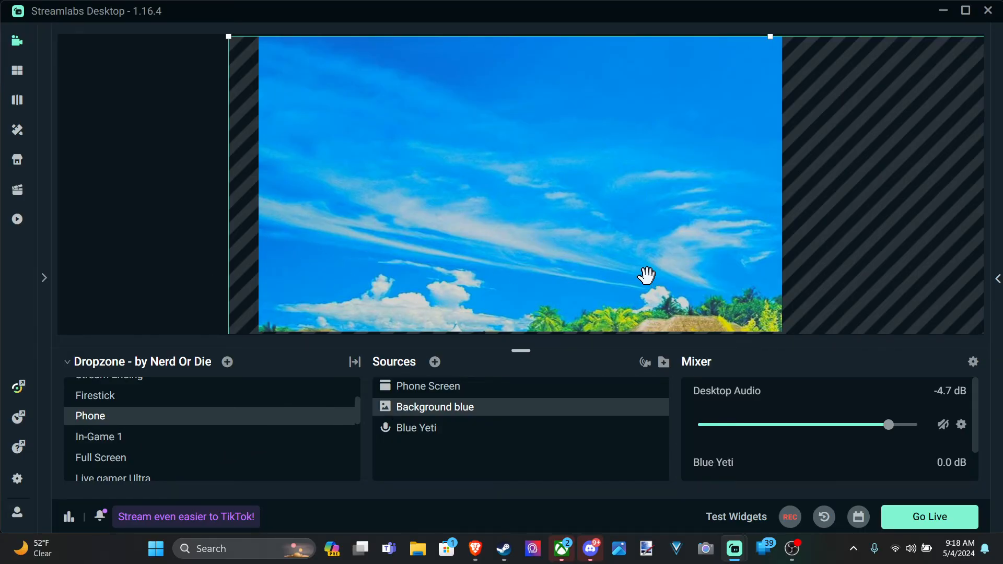
mouse_move(368, 212)
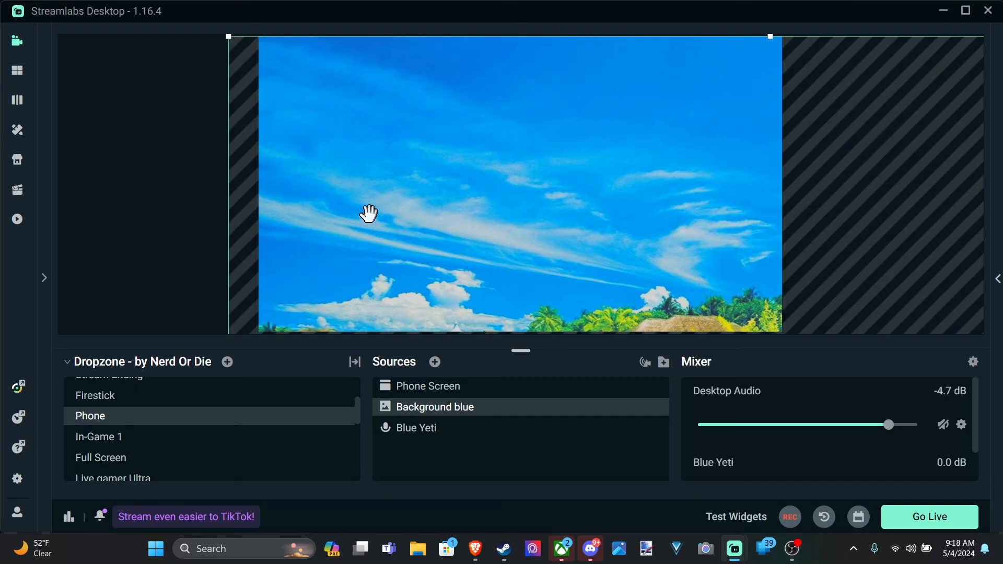
mouse_move(543, 272)
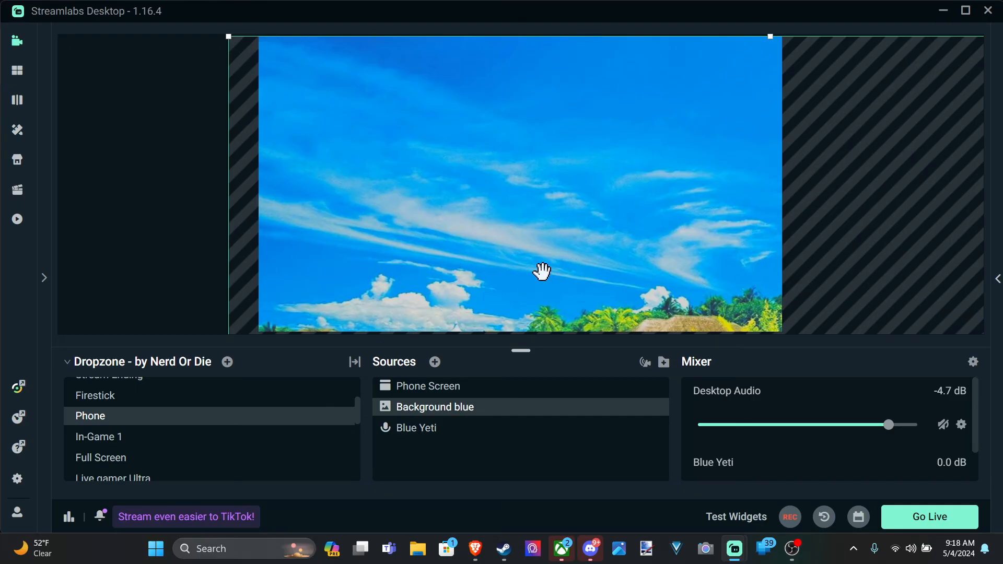
mouse_move(483, 357)
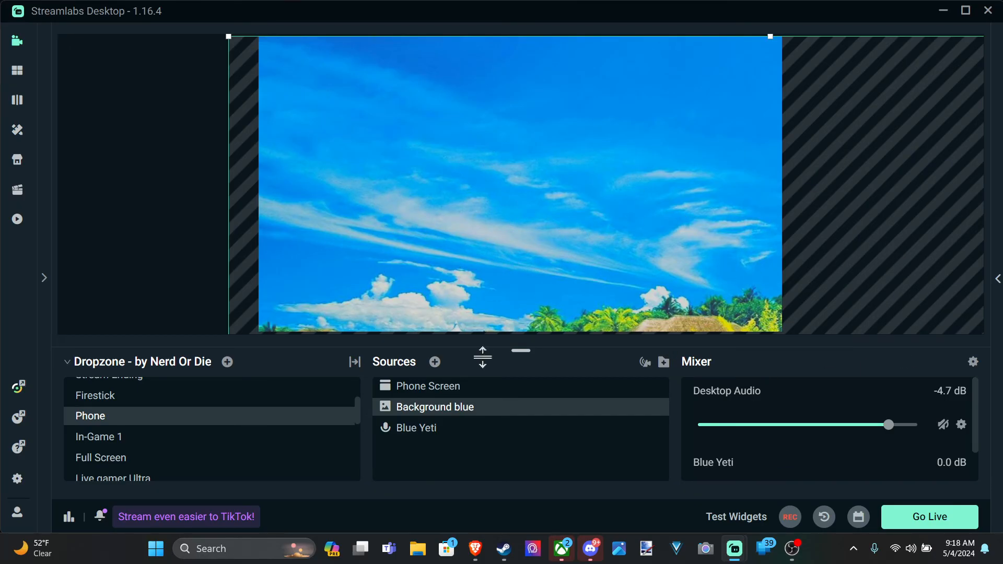
mouse_move(667, 426)
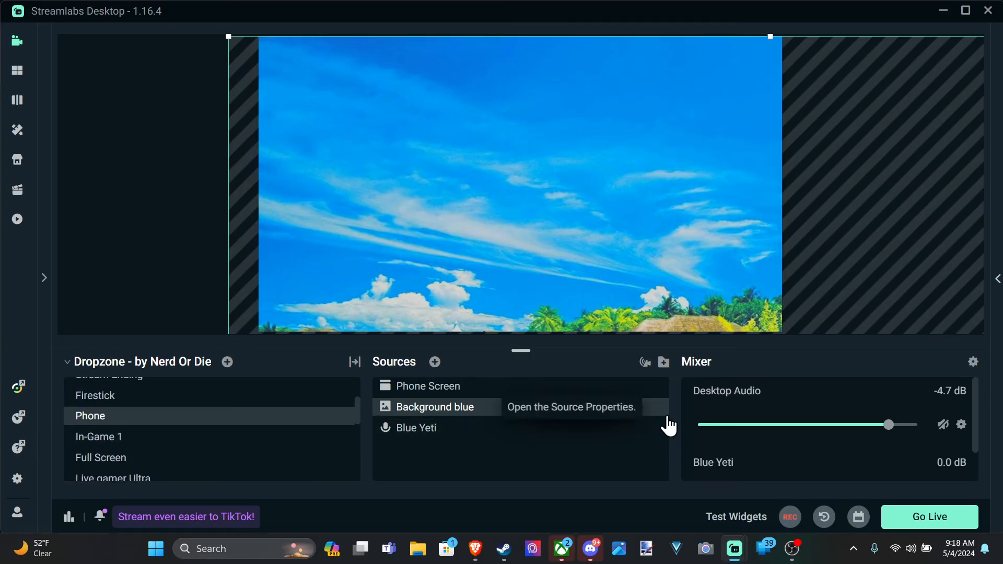
mouse_move(125, 464)
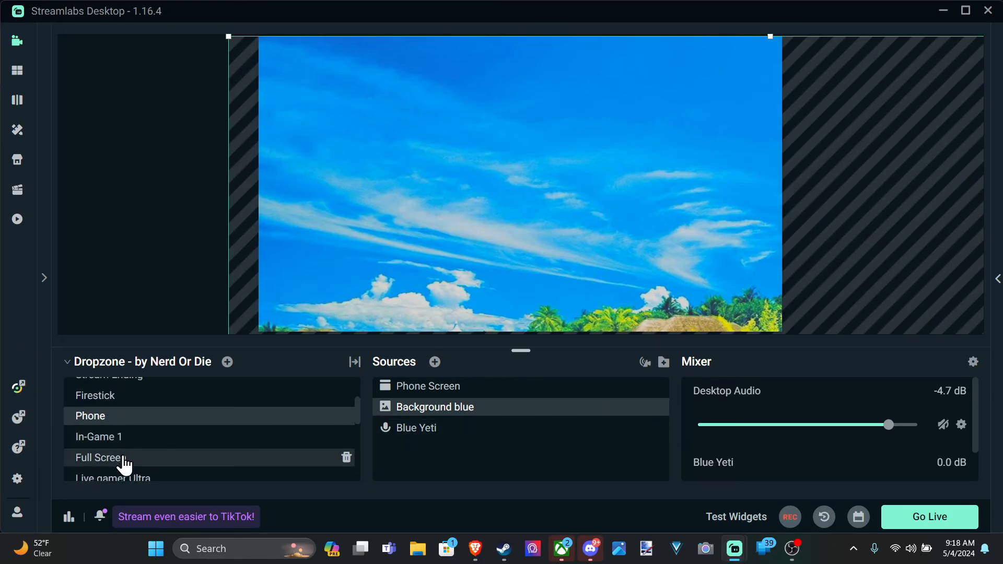
Step: Make the Full Screen scene active and scroll down the scene list
left_click(103, 457)
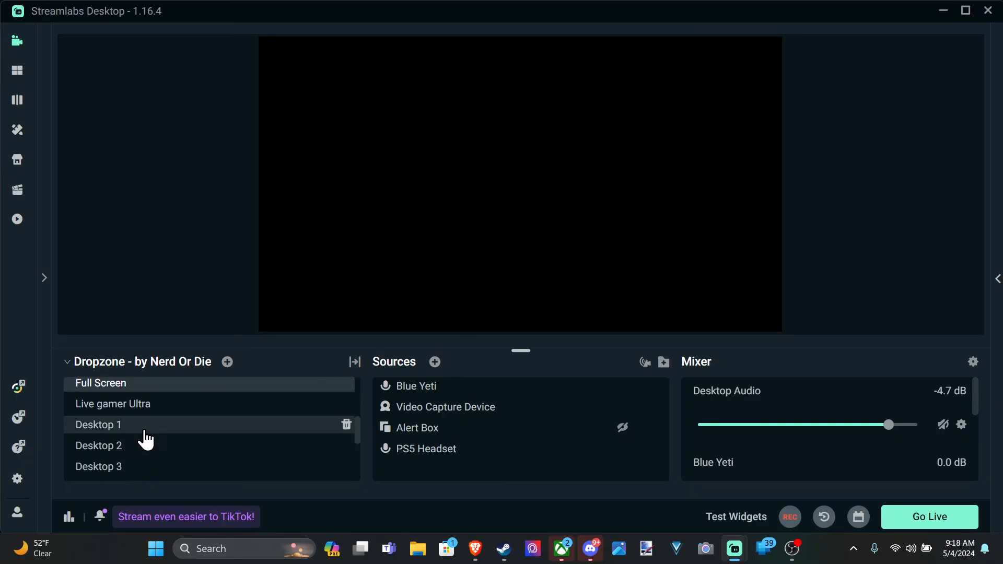
scroll("down", 3)
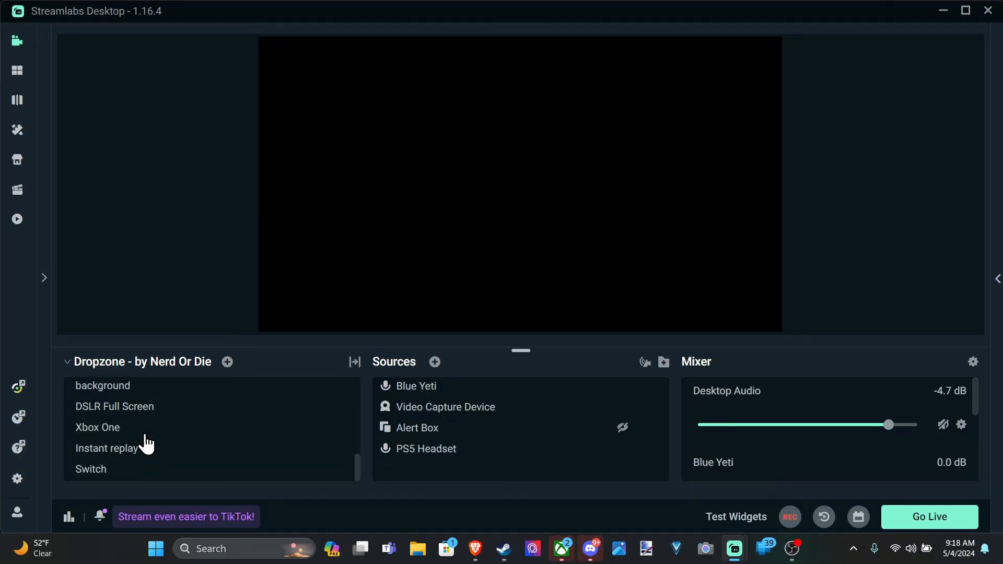